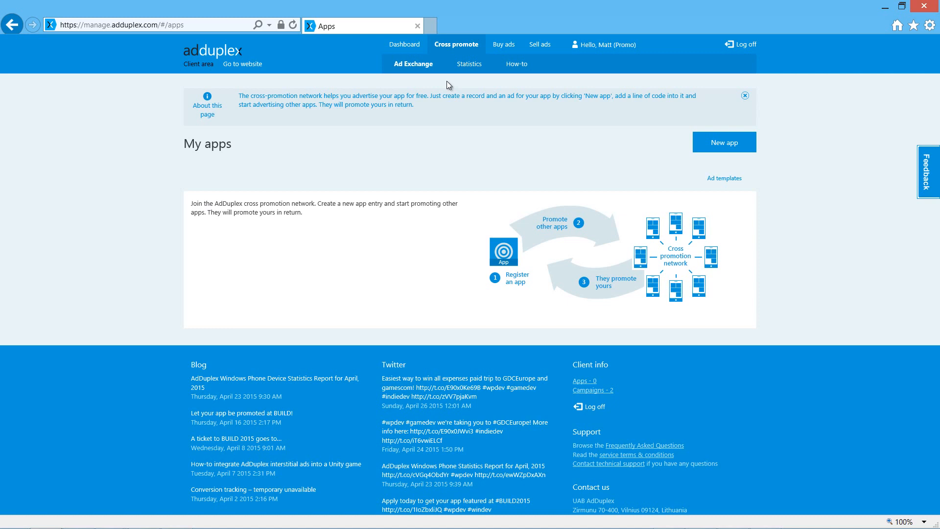
# Step: Start a new AdDuplex app titled 'My Awesome Game' targeting Windows Phone 8+
pyautogui.click(724, 142)
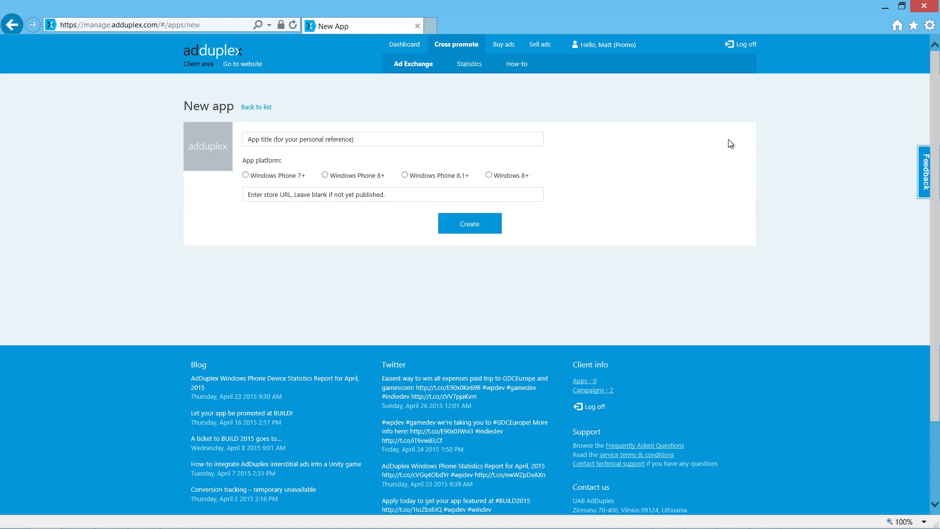
pyautogui.click(393, 139)
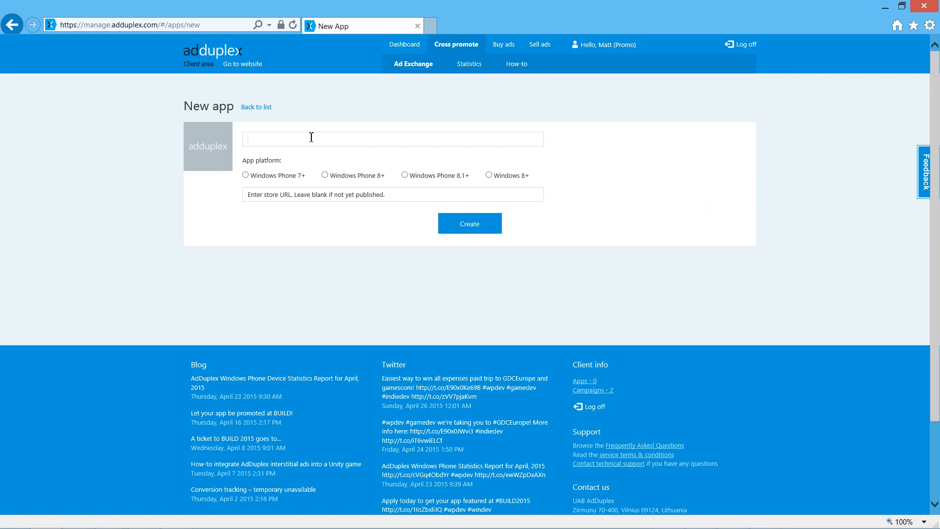
pyautogui.write('My Awesome')
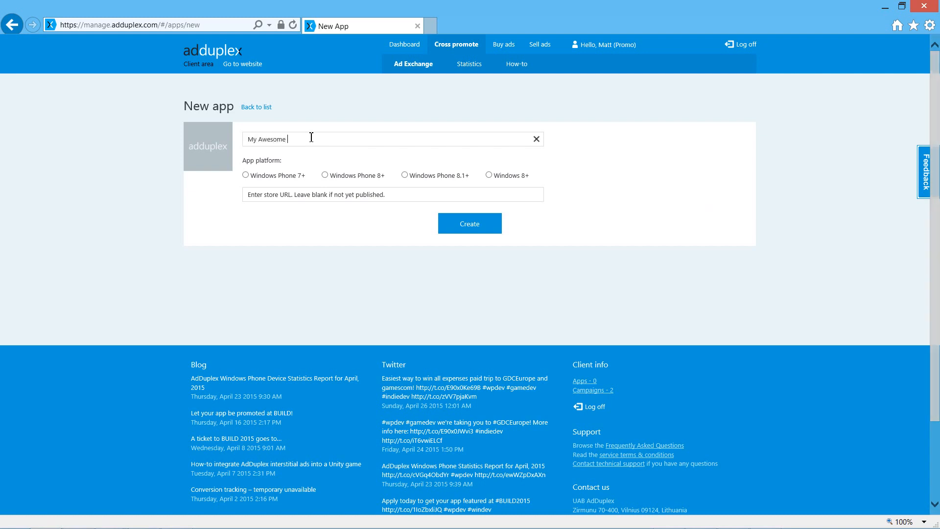
pyautogui.write('Game')
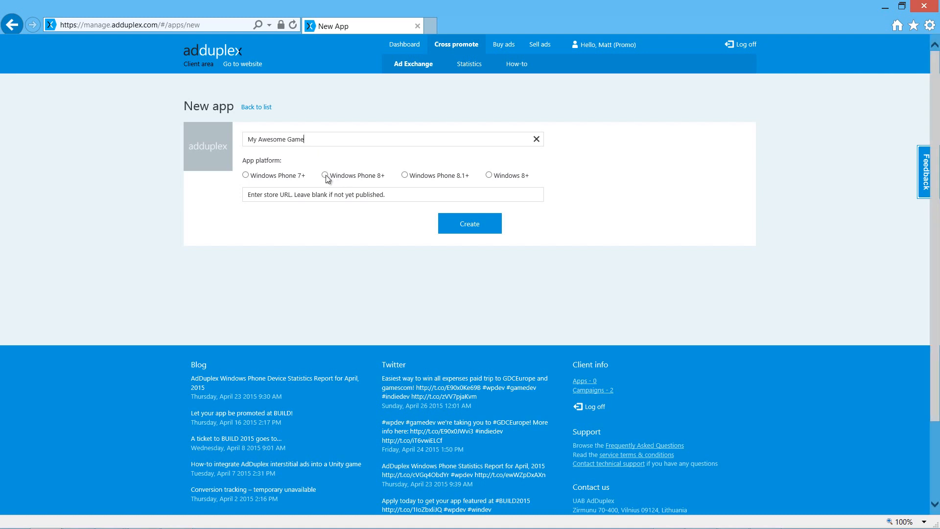
pyautogui.click(325, 175)
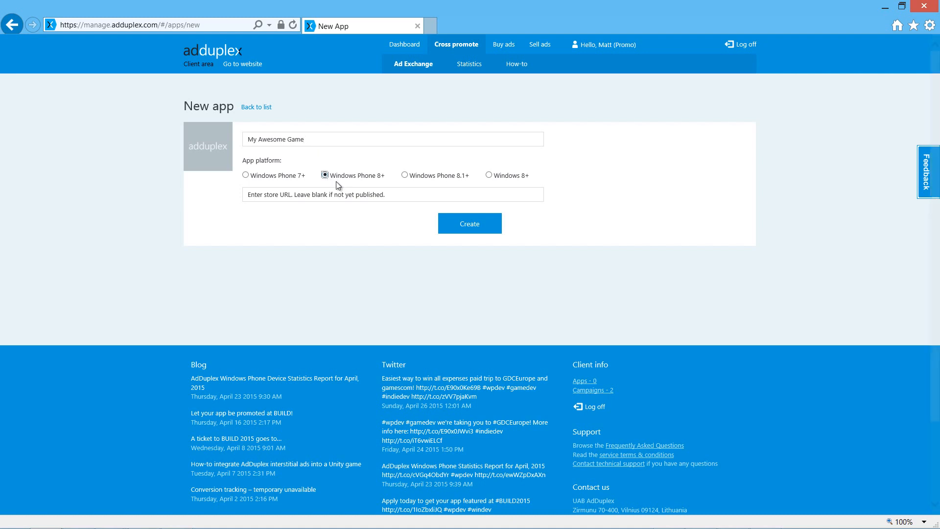
pyautogui.moveTo(470, 224)
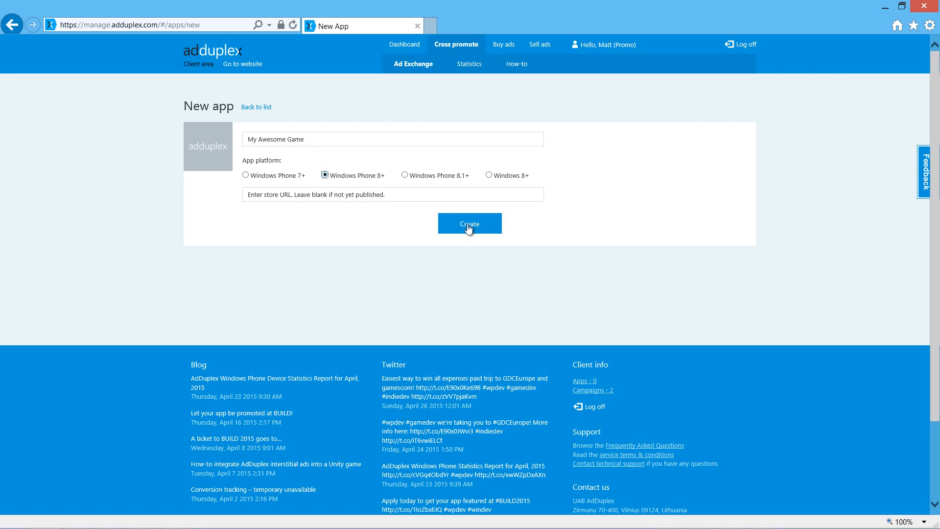
# Step: Create the app and add a new banner ad unit to it
pyautogui.click(469, 224)
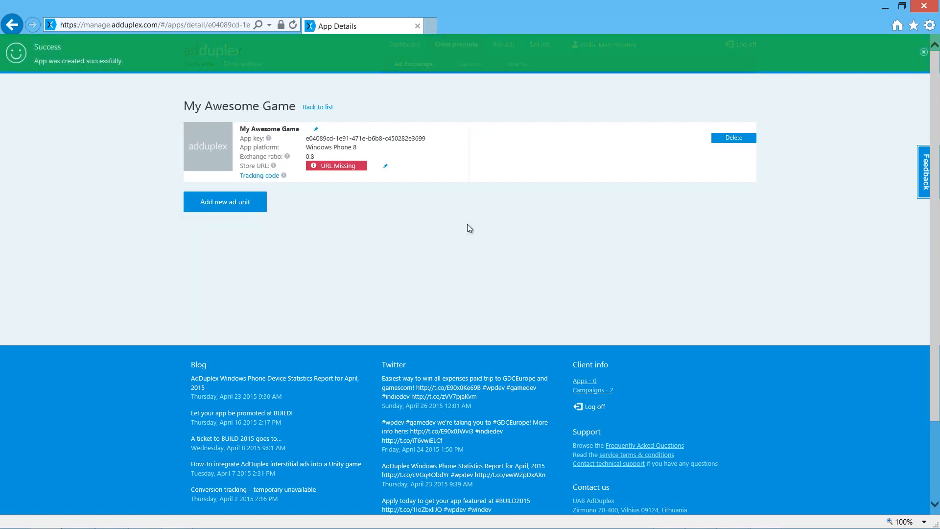
pyautogui.click(225, 201)
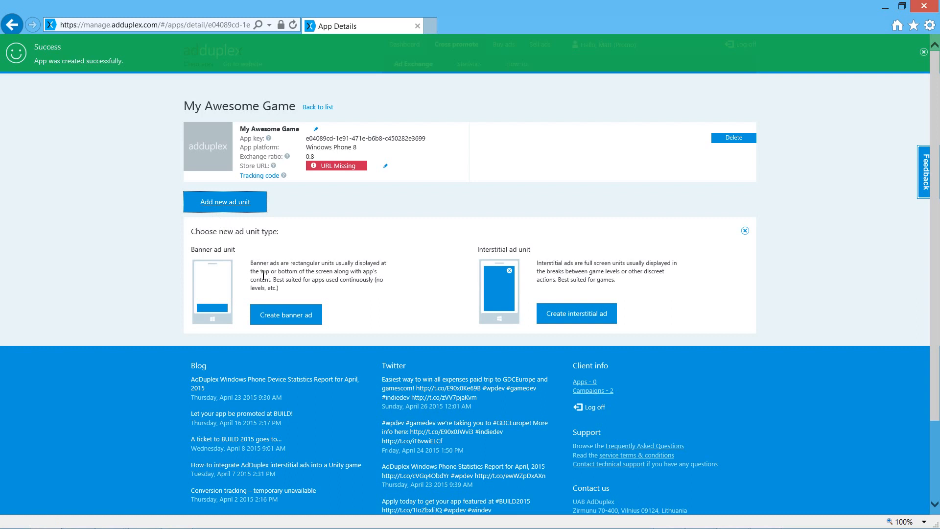
pyautogui.click(286, 315)
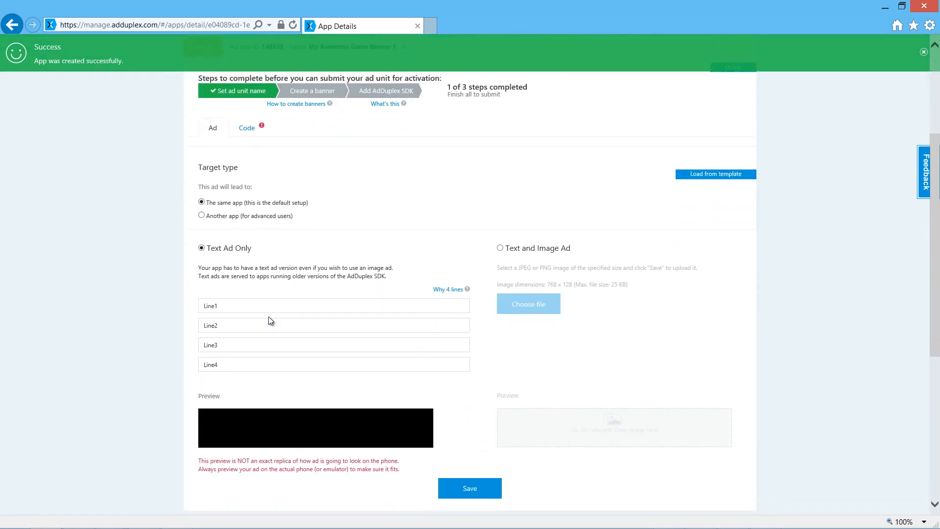
# Step: Fill the banner ad unit from the 'Awesome - Banner' template
pyautogui.click(715, 174)
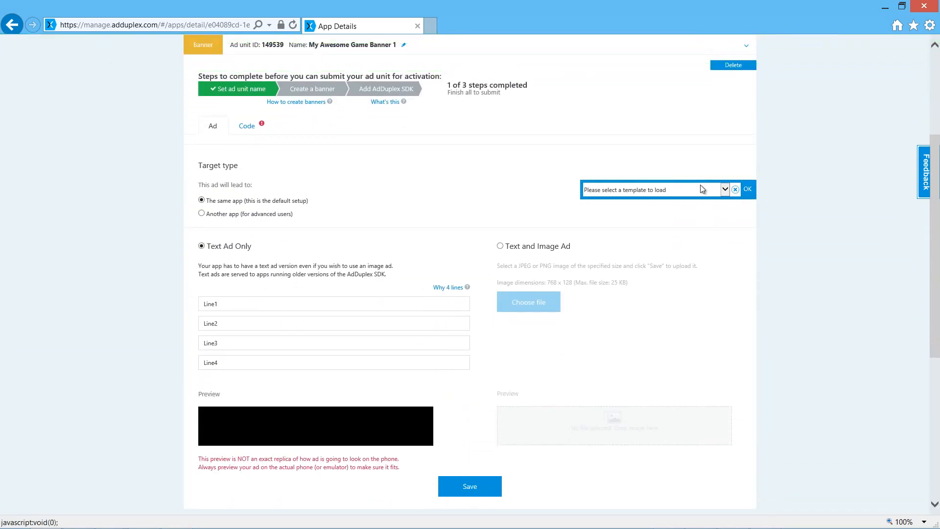
pyautogui.click(724, 189)
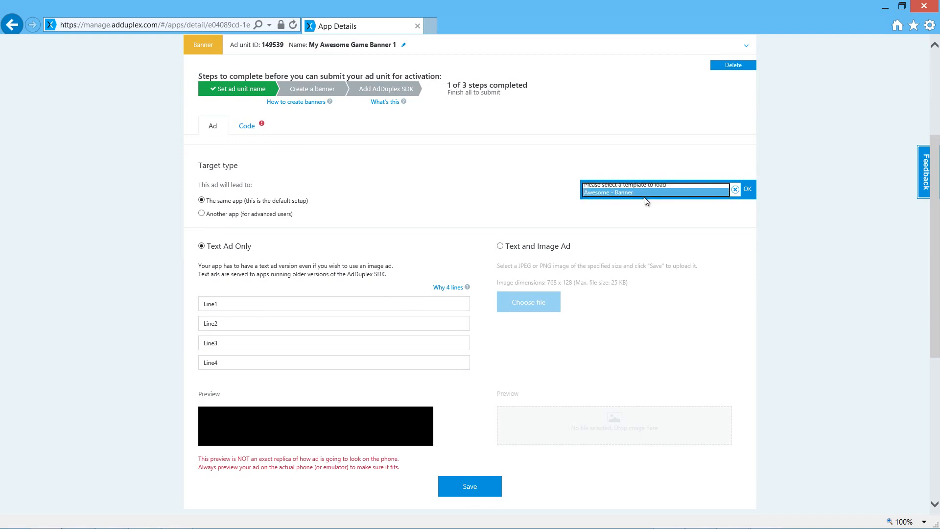
pyautogui.click(607, 192)
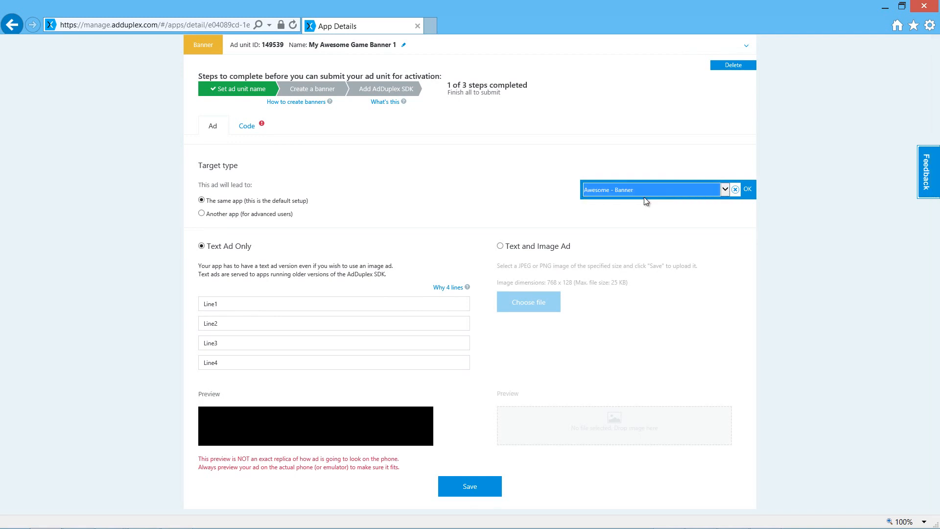
pyautogui.moveTo(763, 198)
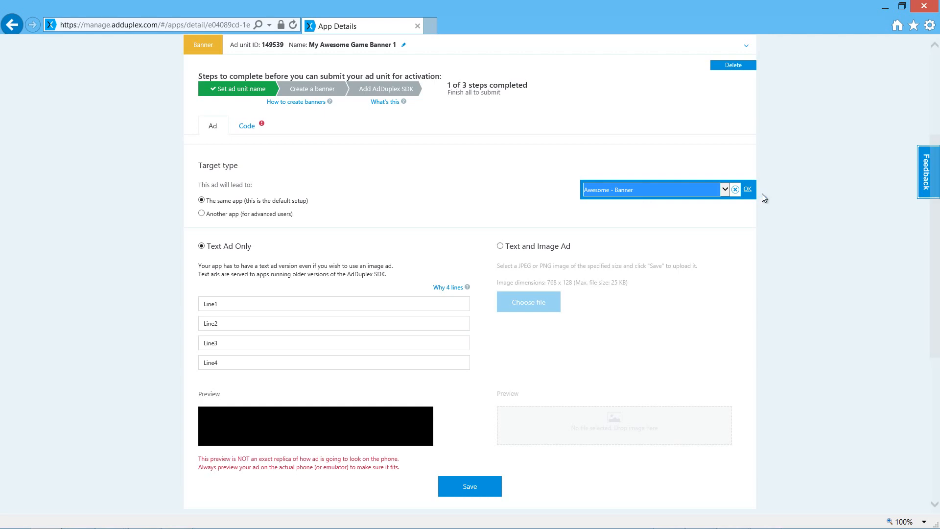
pyautogui.click(748, 189)
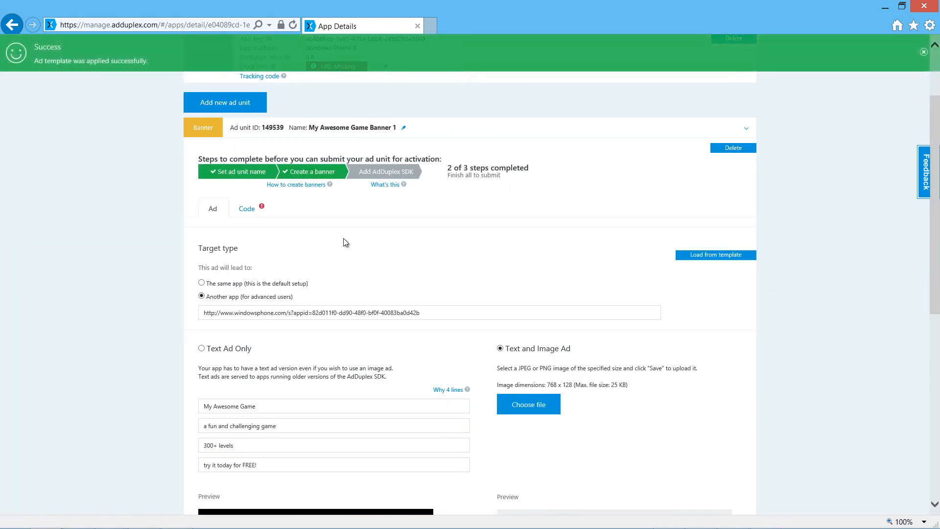
pyautogui.scroll(-3)
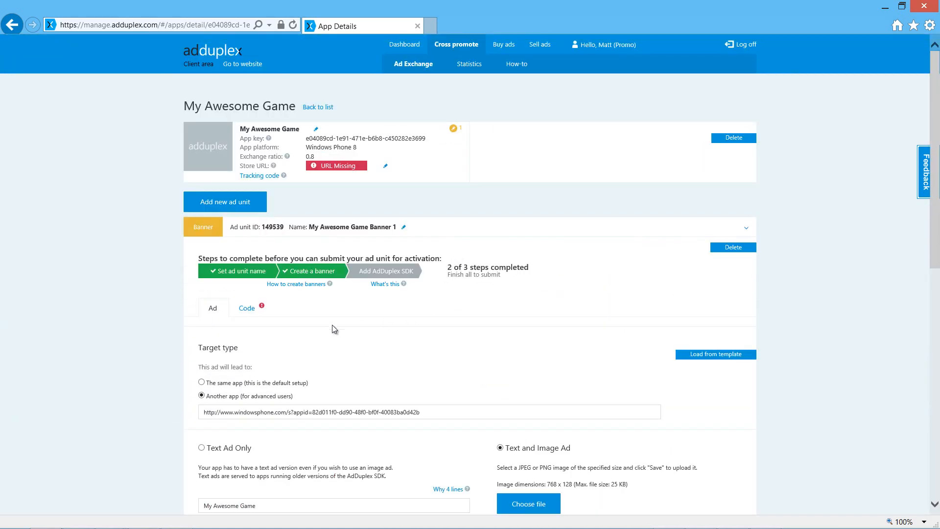
# Step: Review the banner's Windows Phone 8 AdControl code instructions on the Code tab
pyautogui.click(245, 308)
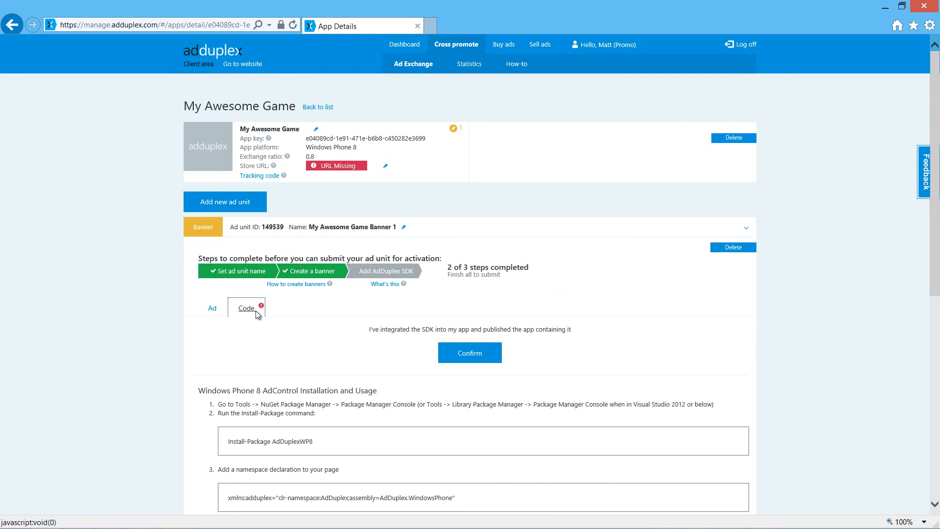
pyautogui.scroll(-3)
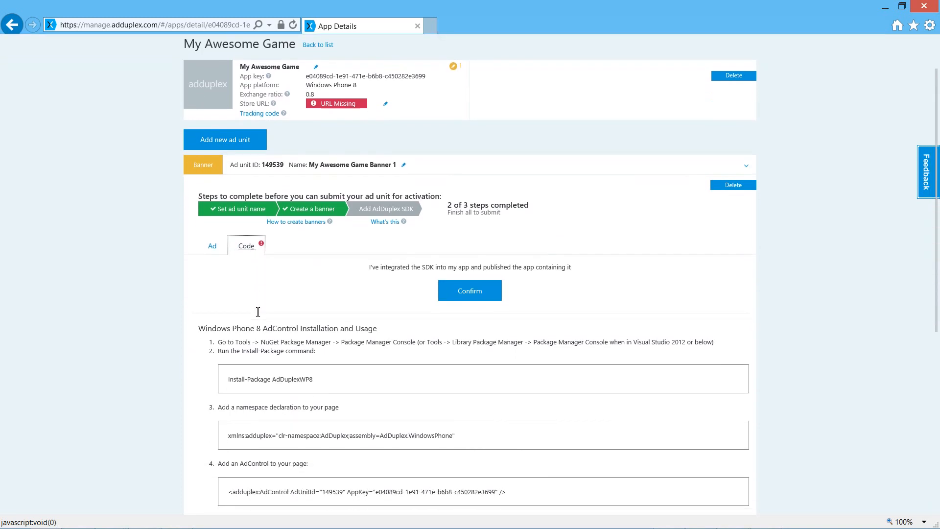
pyautogui.scroll(-3)
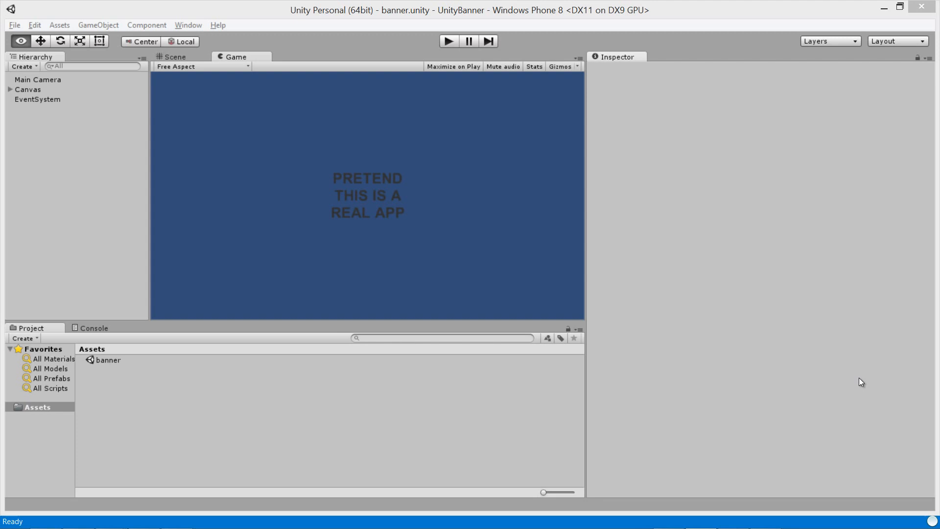
# Step: Switch from the Unity banner scene to the UnityBanner solution in Visual Studio
pyautogui.press('alt+tab')
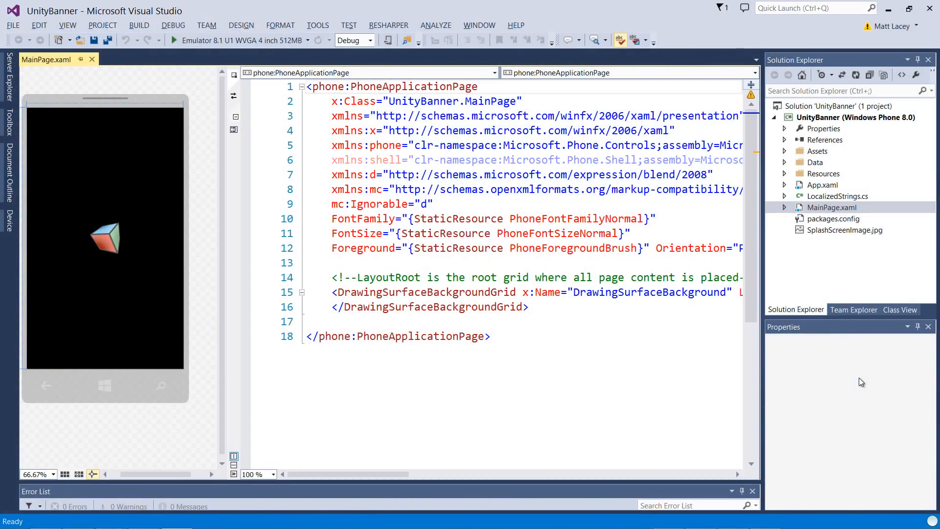
pyautogui.moveTo(874, 375)
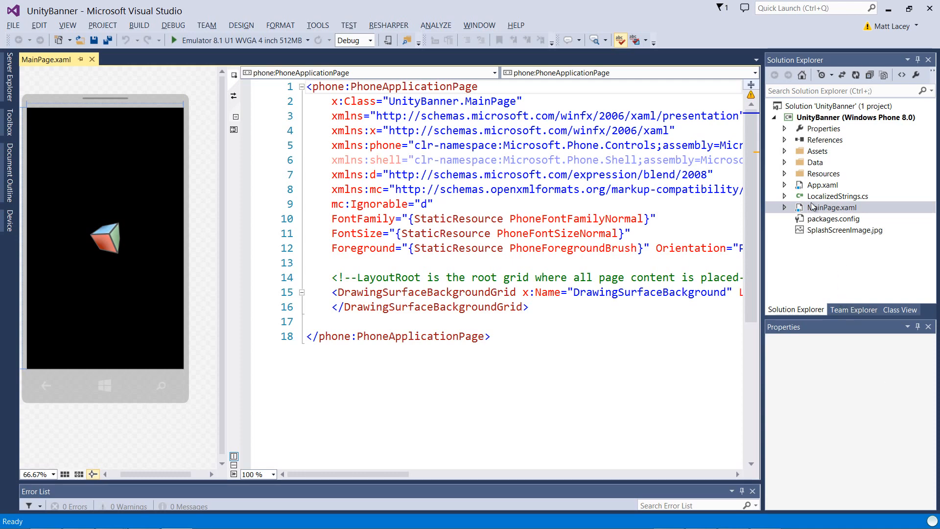
# Step: Install the AdDuplex for Windows Phone NuGet package and select the namespace declaration to copy
pyautogui.rightClick(824, 139)
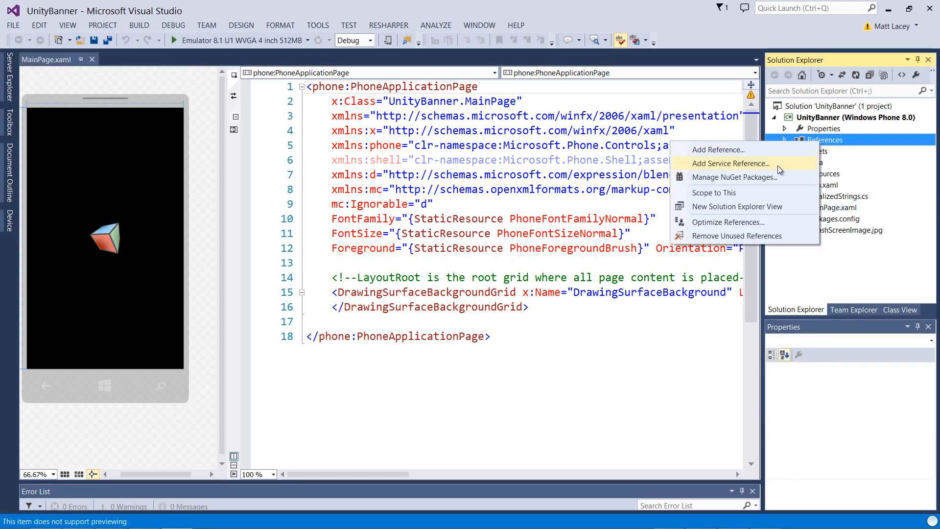
pyautogui.click(734, 177)
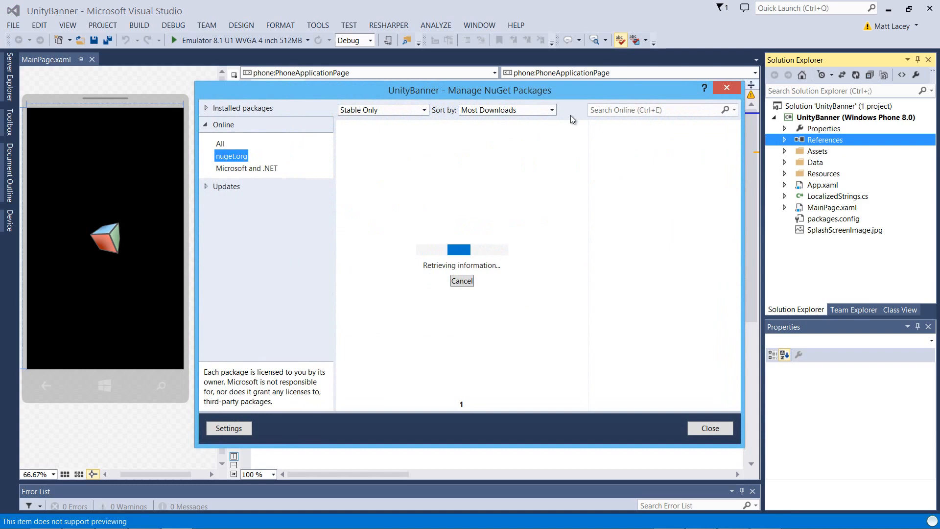
pyautogui.write('adduplex')
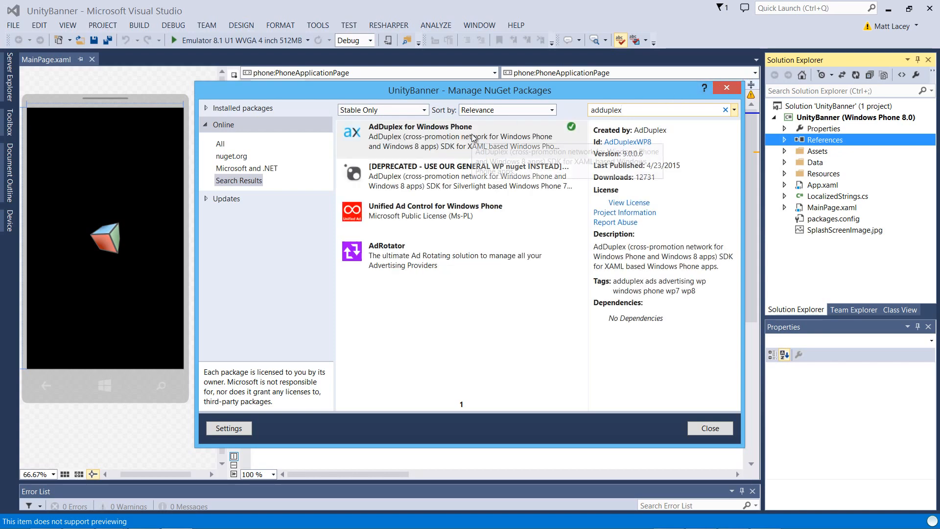
pyautogui.moveTo(565, 135)
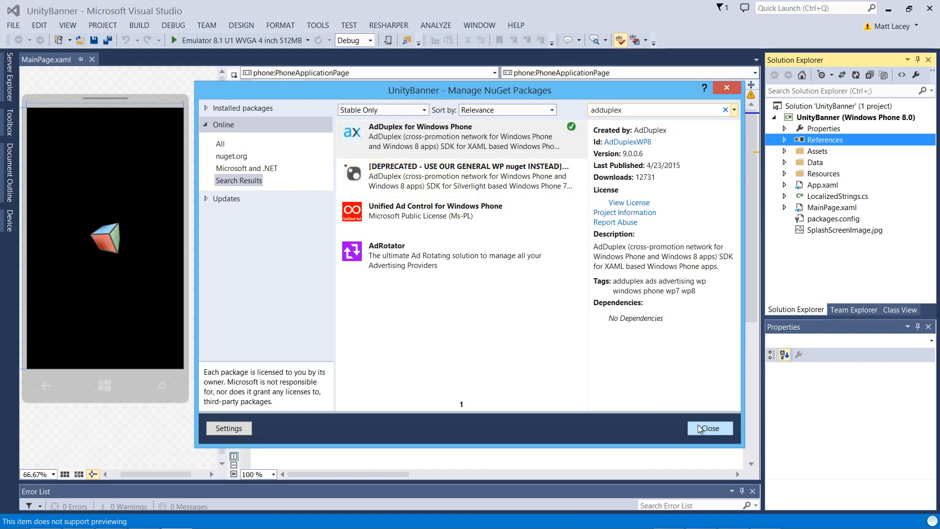
pyautogui.click(710, 428)
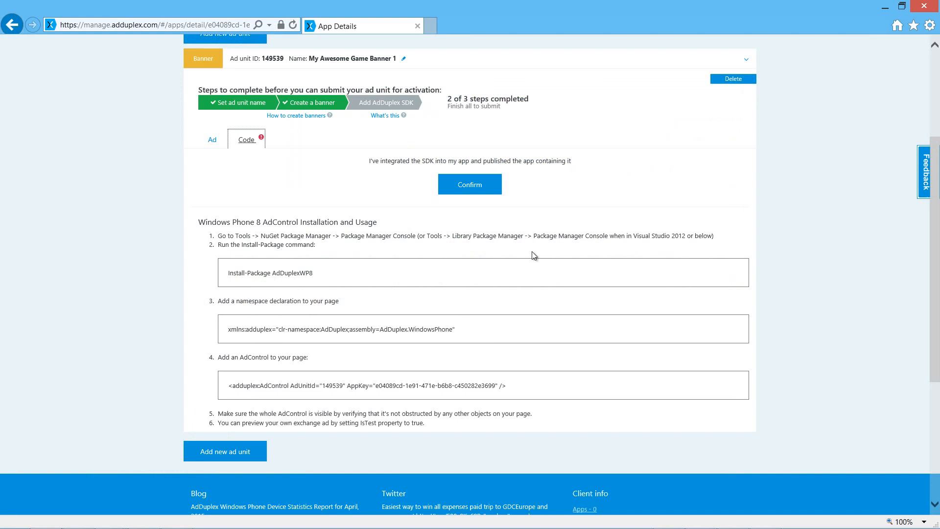
pyautogui.moveTo(475, 333)
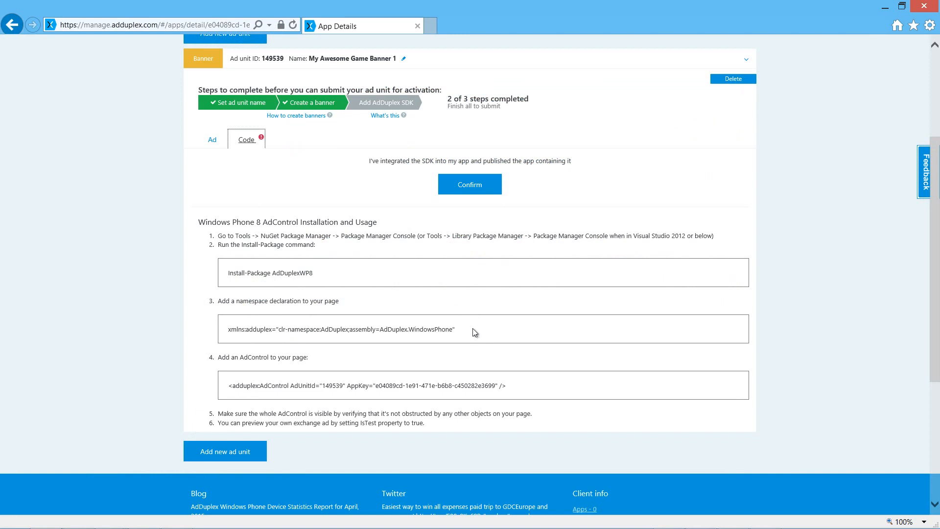
pyautogui.tripleClick(340, 329)
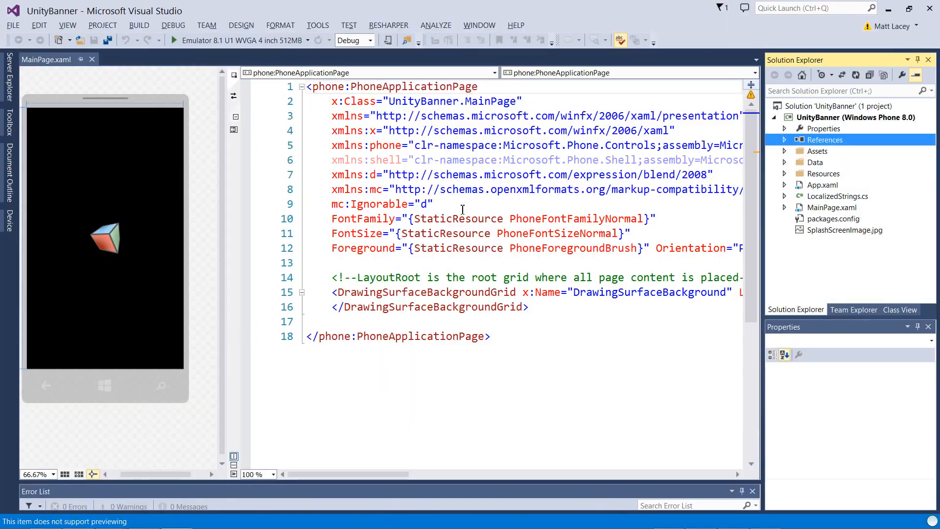
# Step: Paste the xmlns:adduplex namespace into MainPage.xaml and begin a VerticalAlignment attribute on AdControl
pyautogui.click(437, 203)
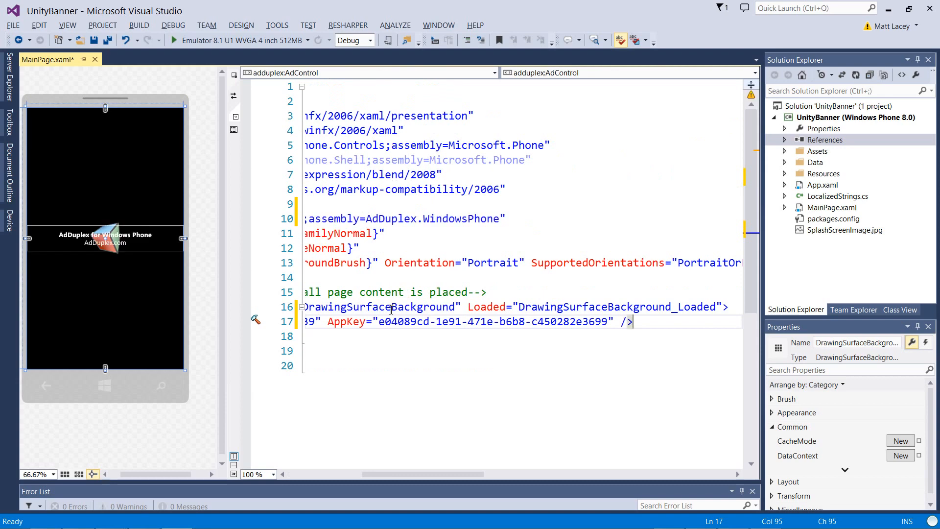
pyautogui.click(617, 321)
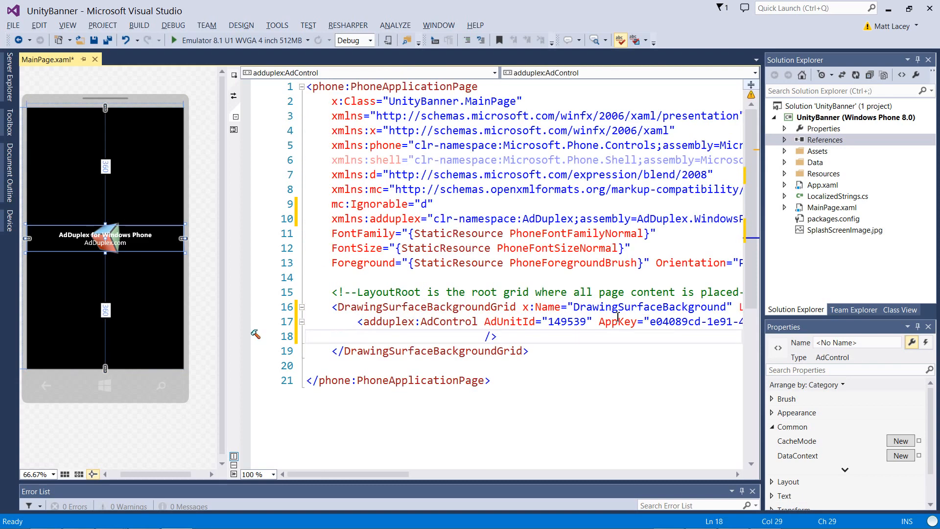
pyautogui.write('verticalAlignment="Top')
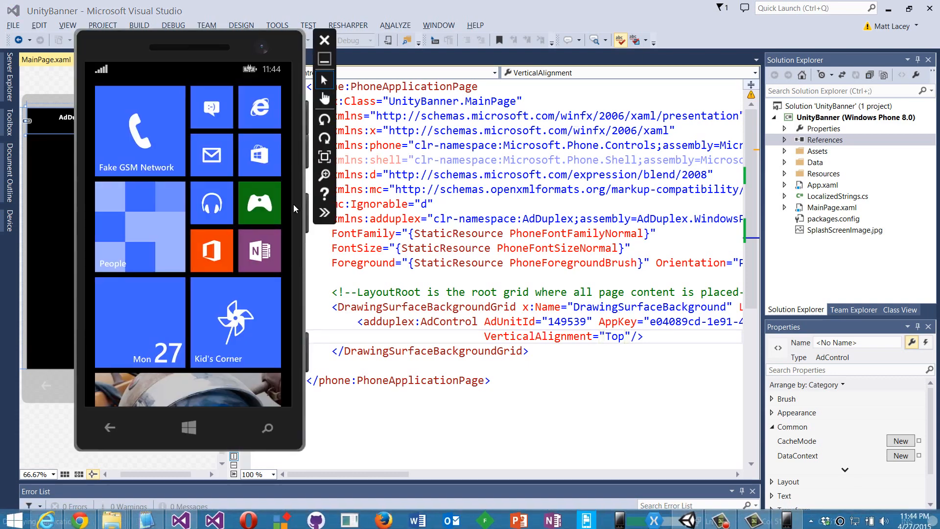
# Step: Run UnityBanner in Emulator 8.1 to debug the AdDuplex banner
pyautogui.click(20, 40)
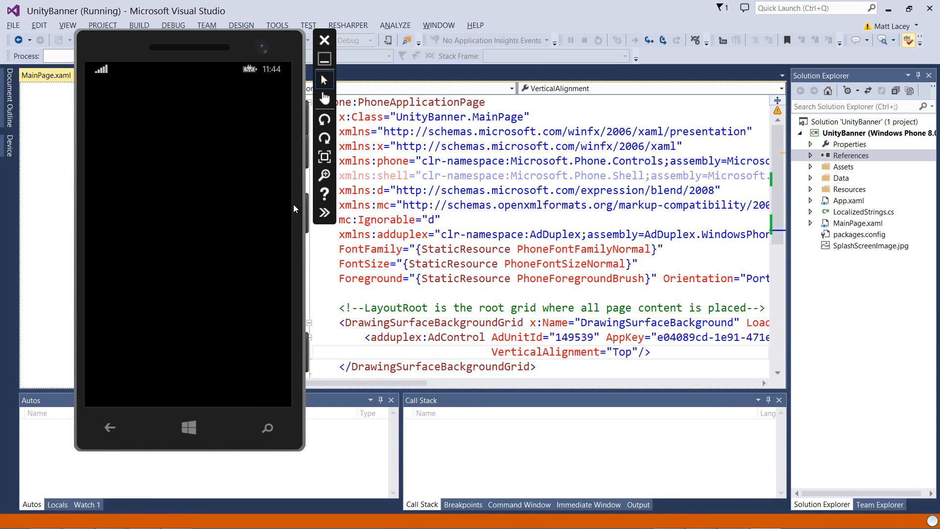
pyautogui.click(18, 39)
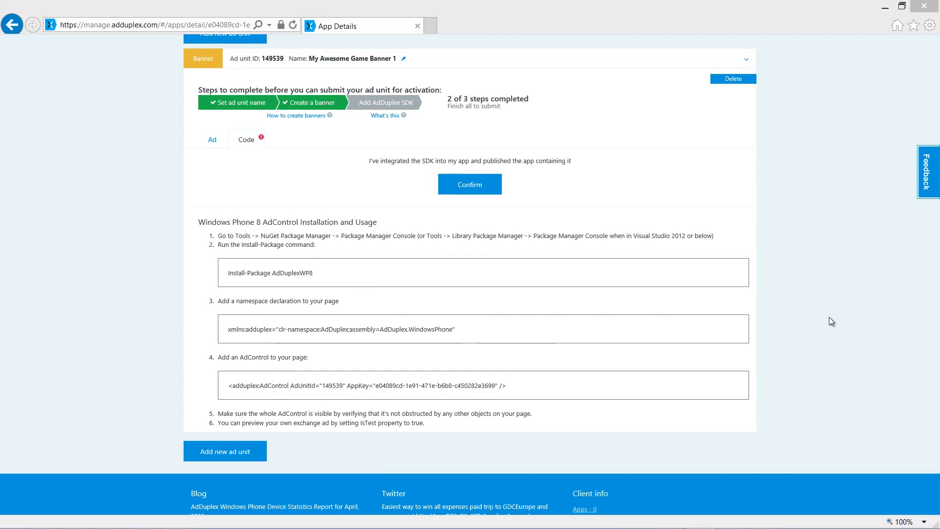
pyautogui.moveTo(542, 213)
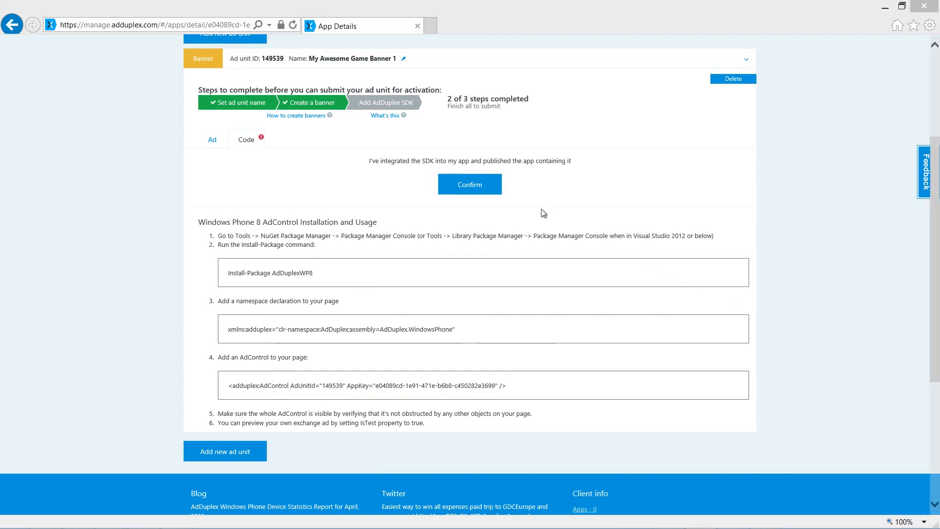
# Step: Confirm SDK integration for the banner unit and save My Awesome Game's store URL
pyautogui.click(470, 184)
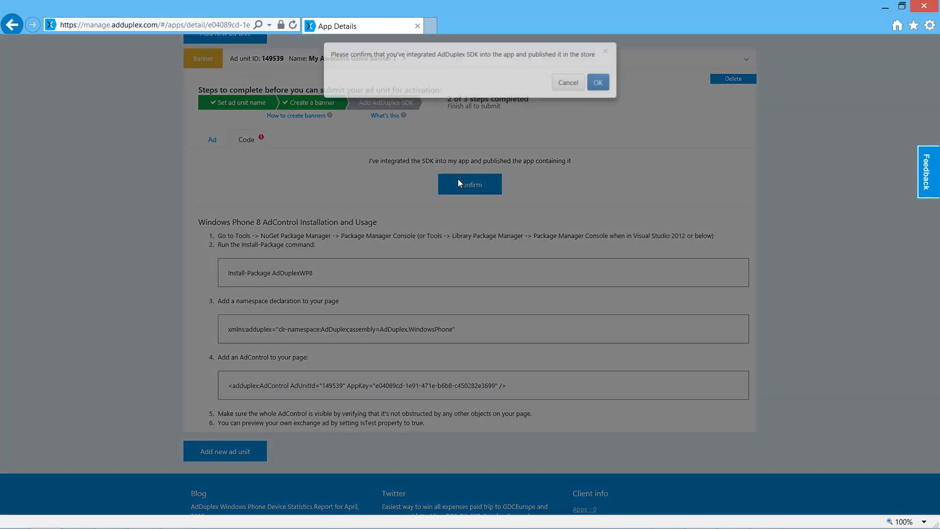
pyautogui.click(597, 82)
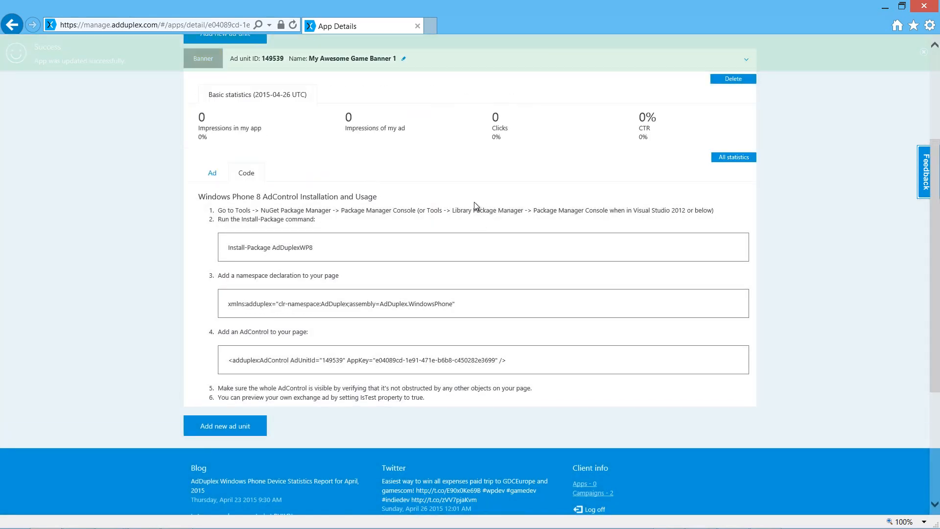
pyautogui.scroll(3)
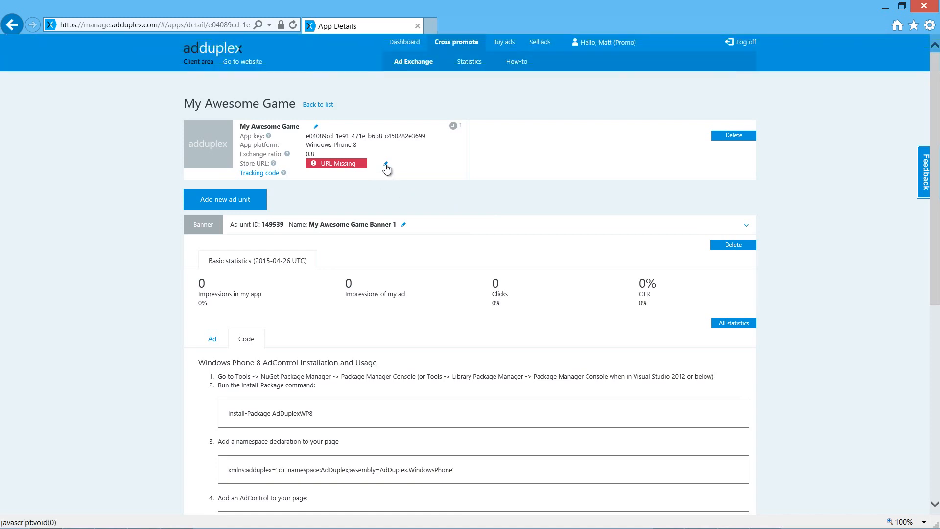
pyautogui.click(386, 166)
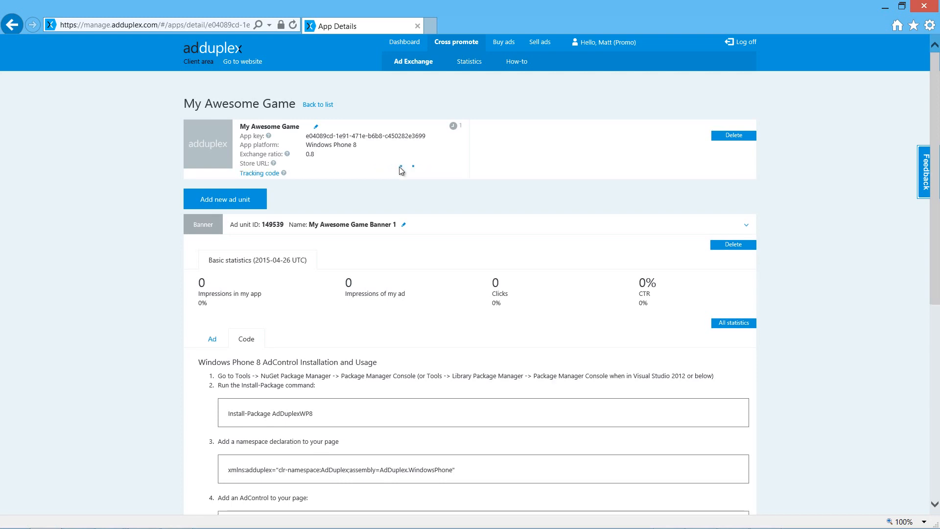
pyautogui.click(401, 168)
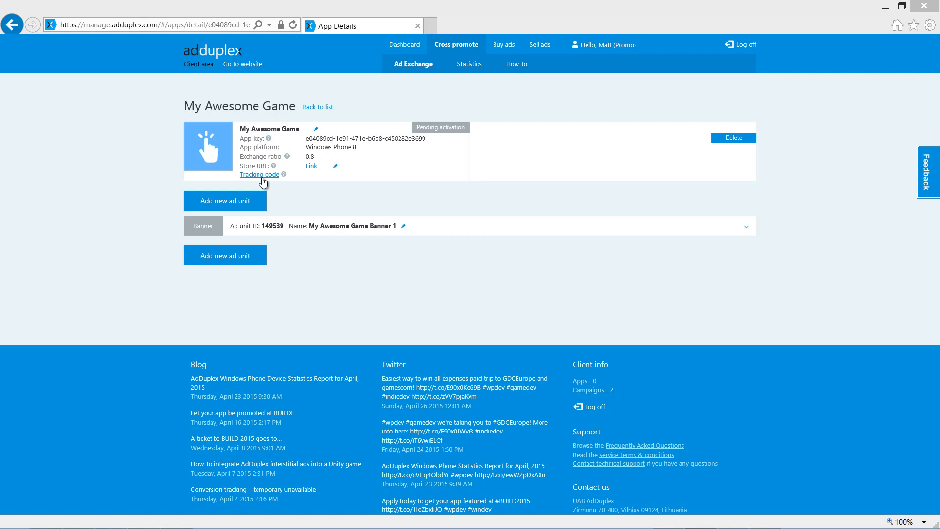
# Step: Open the Tracking code instructions from My Awesome Game's details panel
pyautogui.click(259, 174)
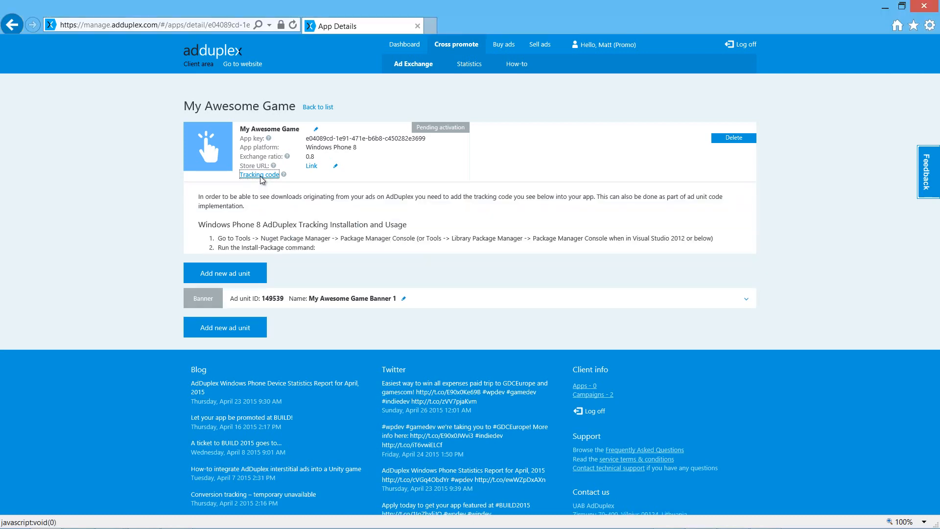
pyautogui.click(259, 174)
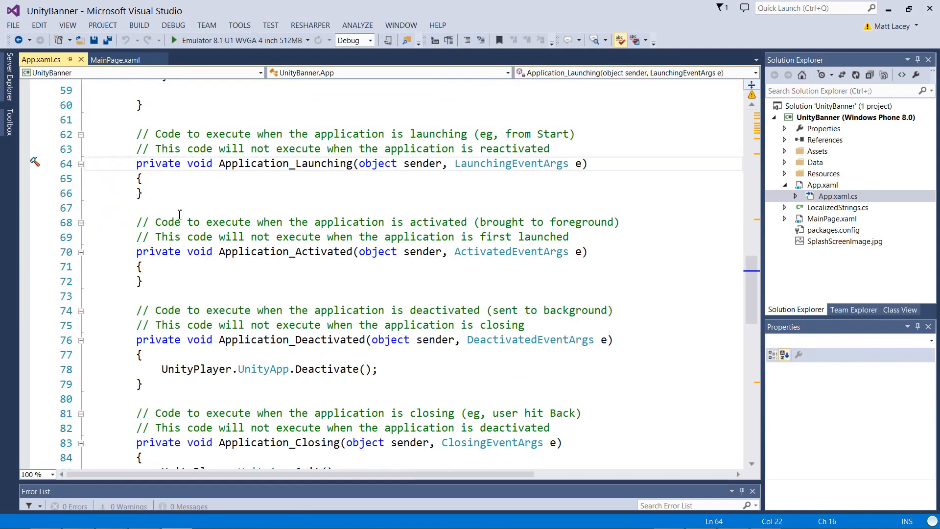
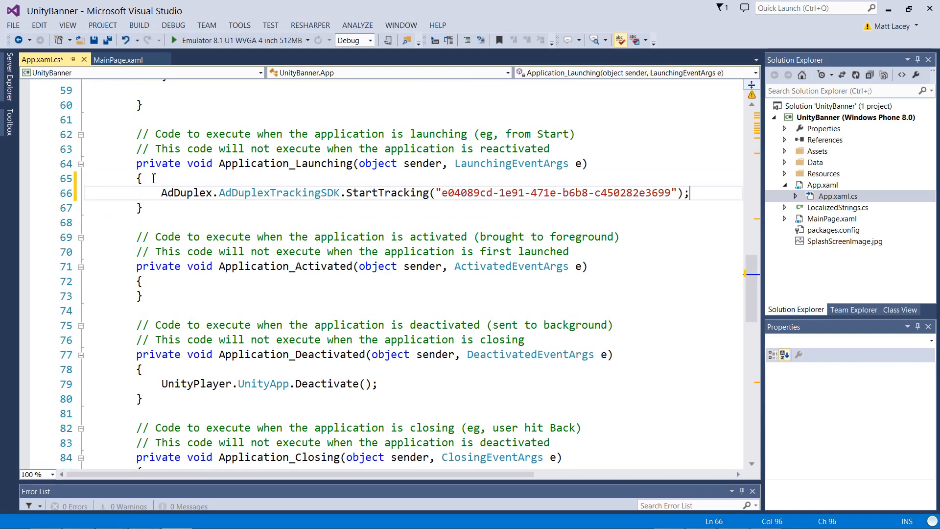